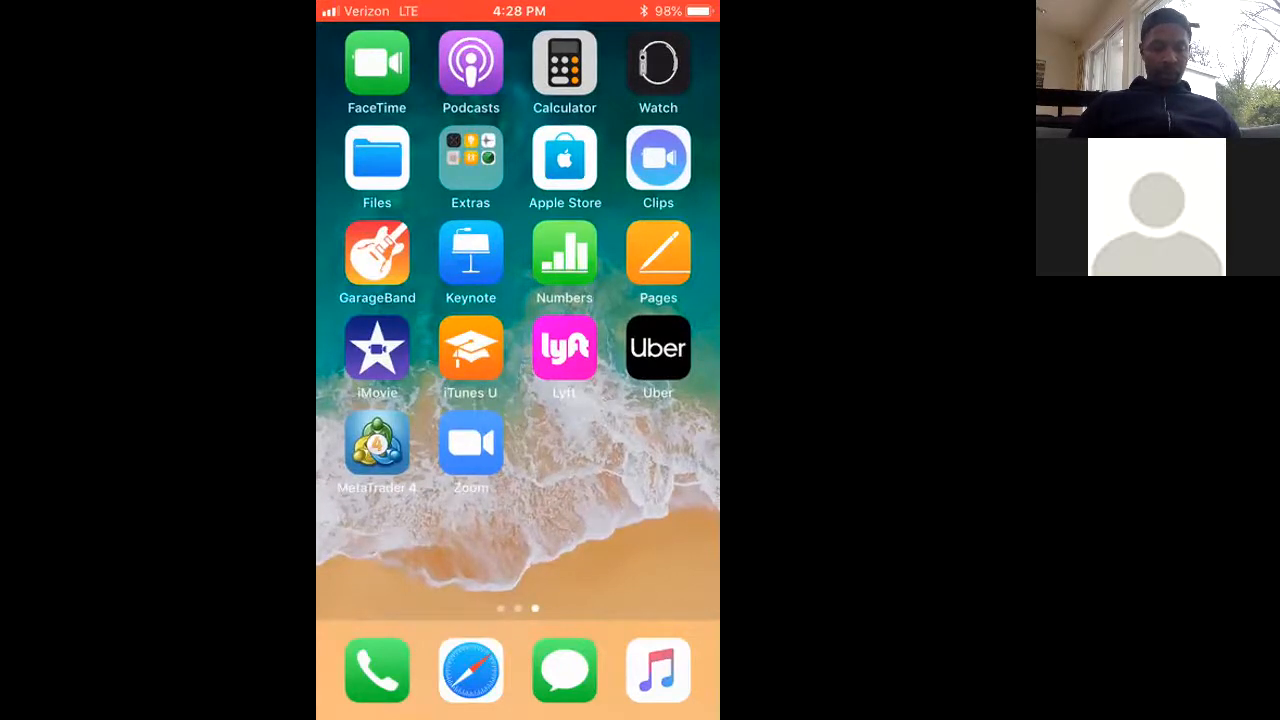
Step: Launch MetaTrader 4 and switch Quotes to the advanced view with spreads and daily ranges
{"action": "left_click", "coordinate": [376, 444]}
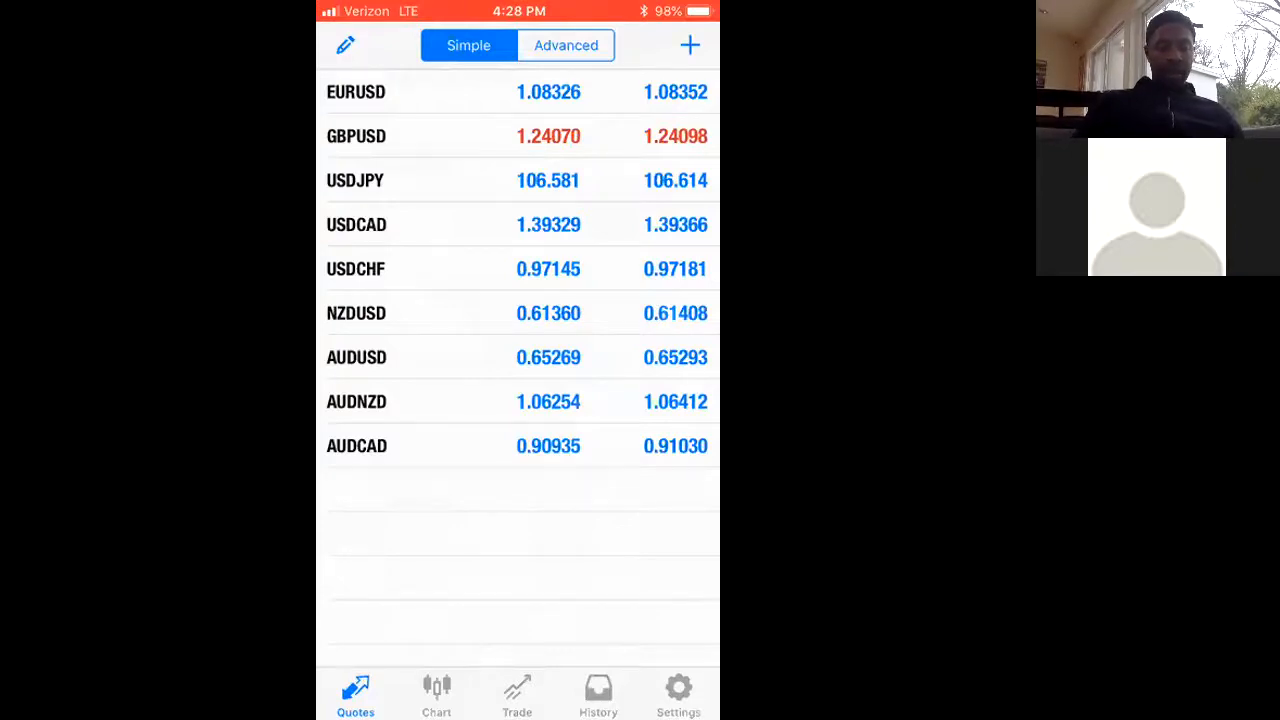
{"action": "left_click", "coordinate": [566, 44]}
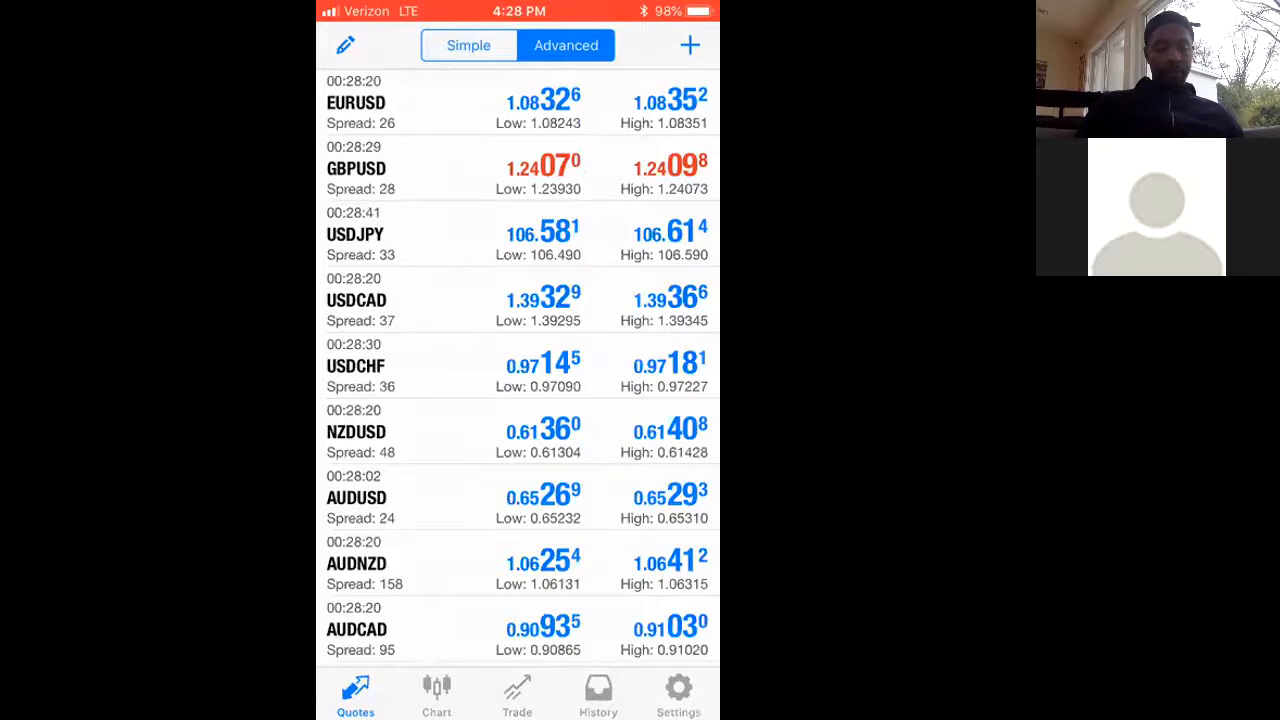
Step: Start a new demo account and search the broker servers for 'kot' to pick the KOT demo server
{"action": "left_click", "coordinate": [678, 696]}
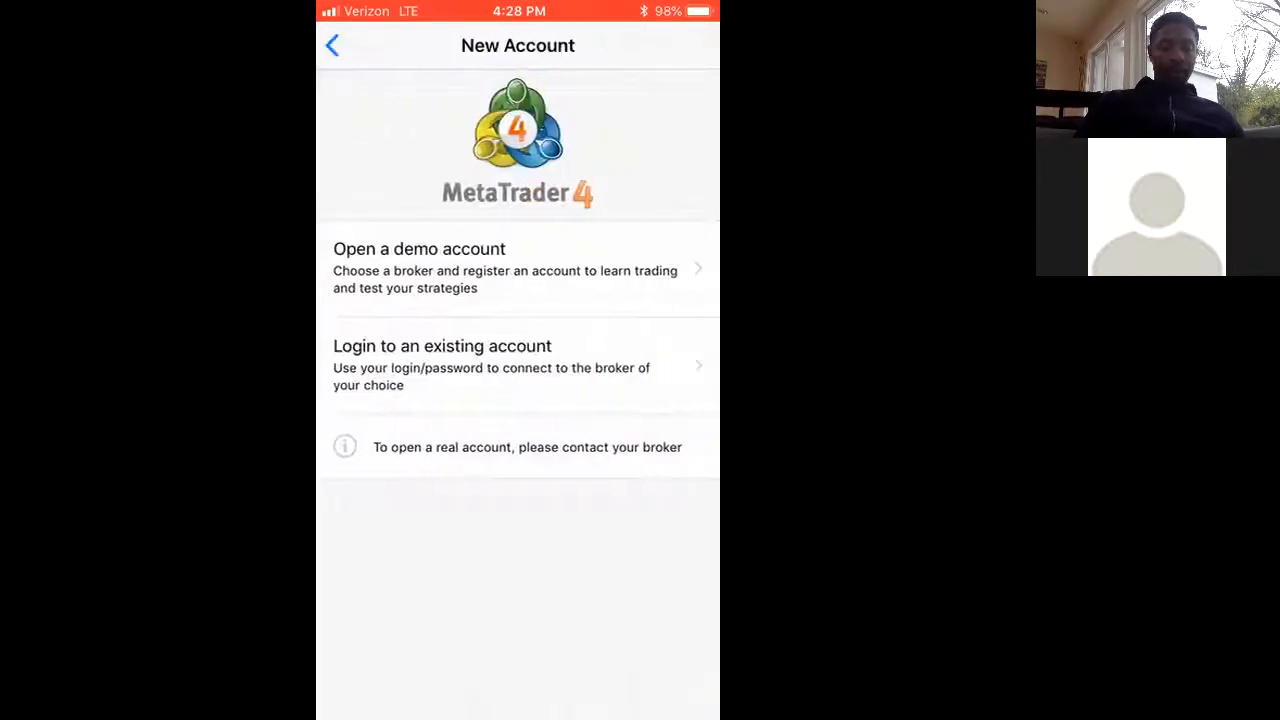
{"action": "left_click", "coordinate": [518, 268]}
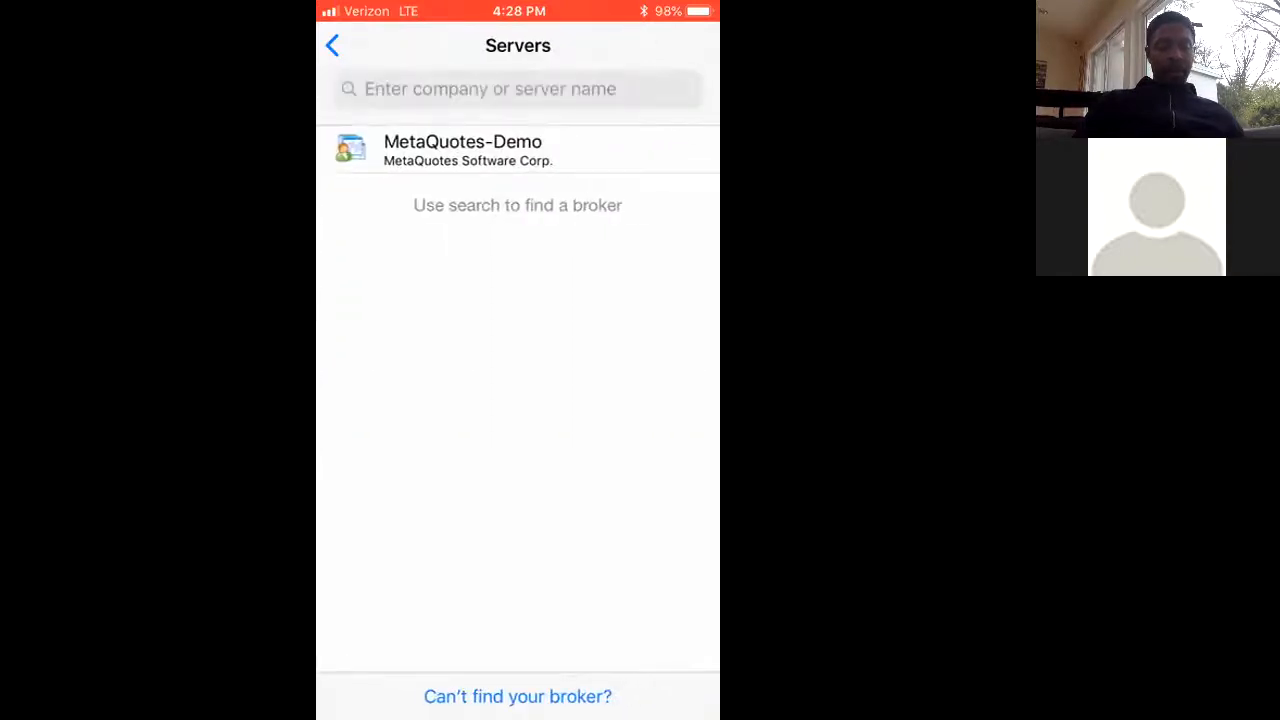
{"action": "left_click", "coordinate": [490, 88]}
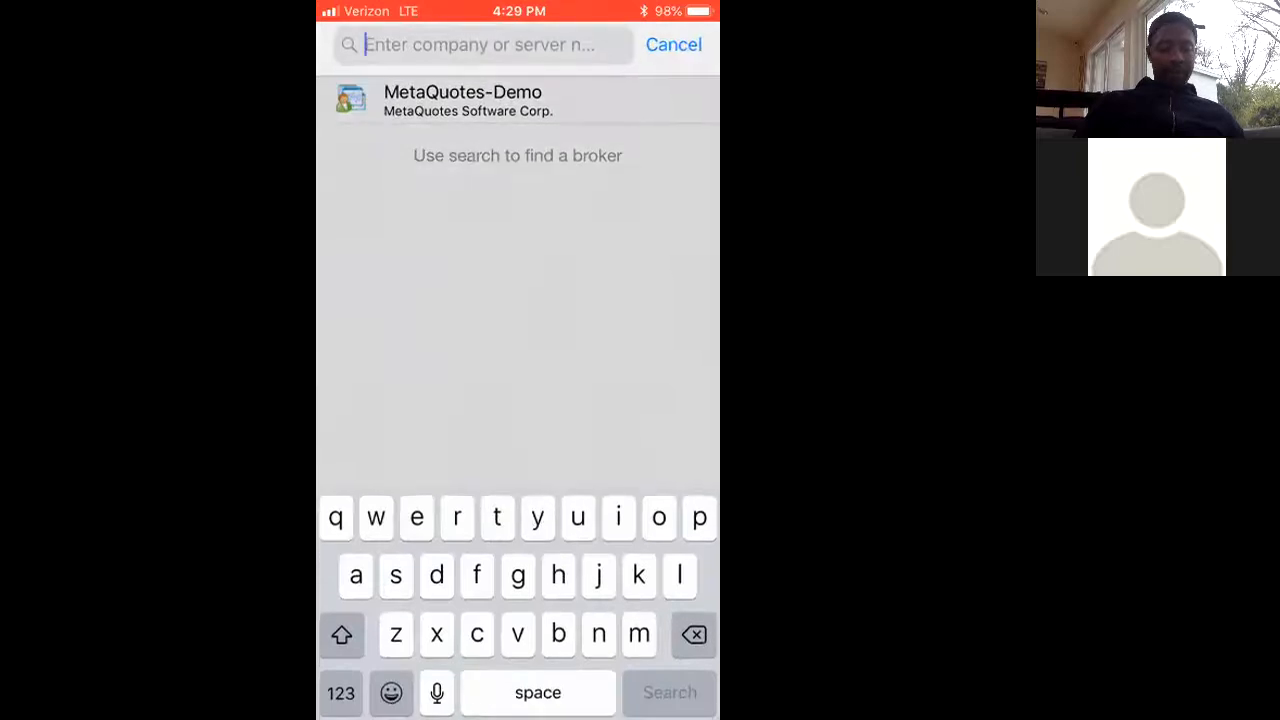
{"action": "type", "text": "kot"}
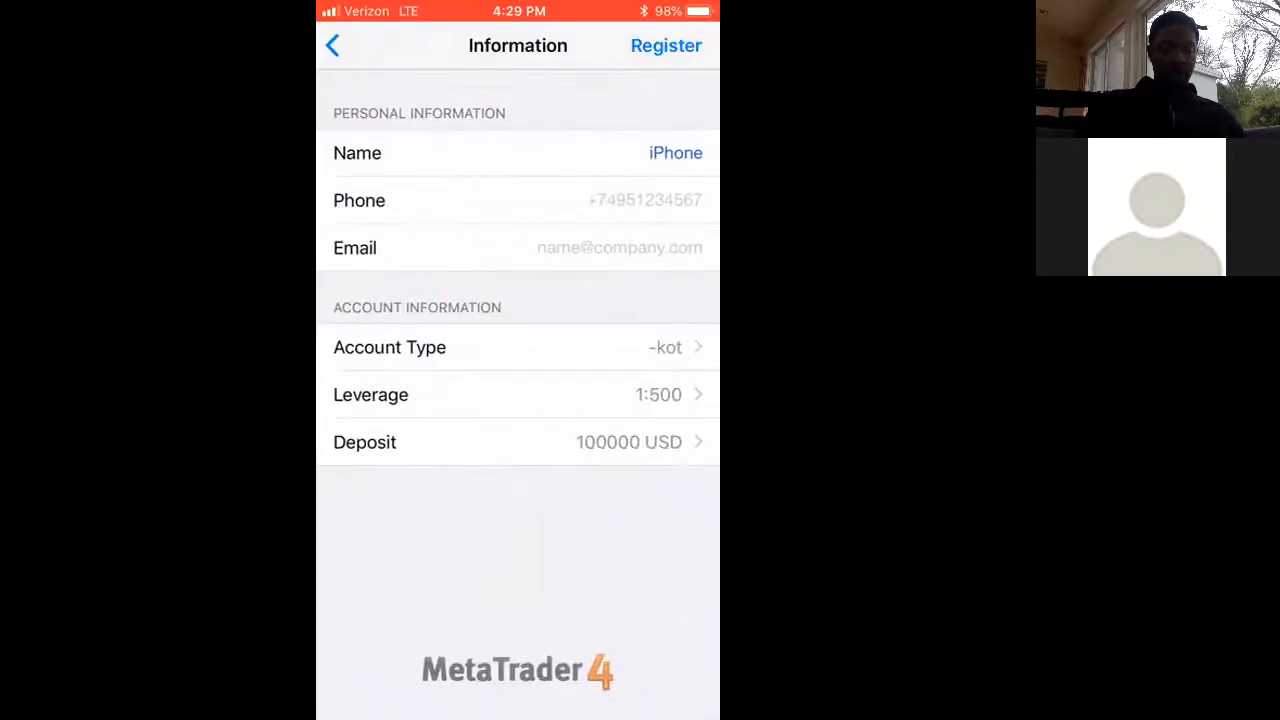
Step: Enter 'James' as the account holder name and move on to the phone field
{"action": "left_click", "coordinate": [676, 152]}
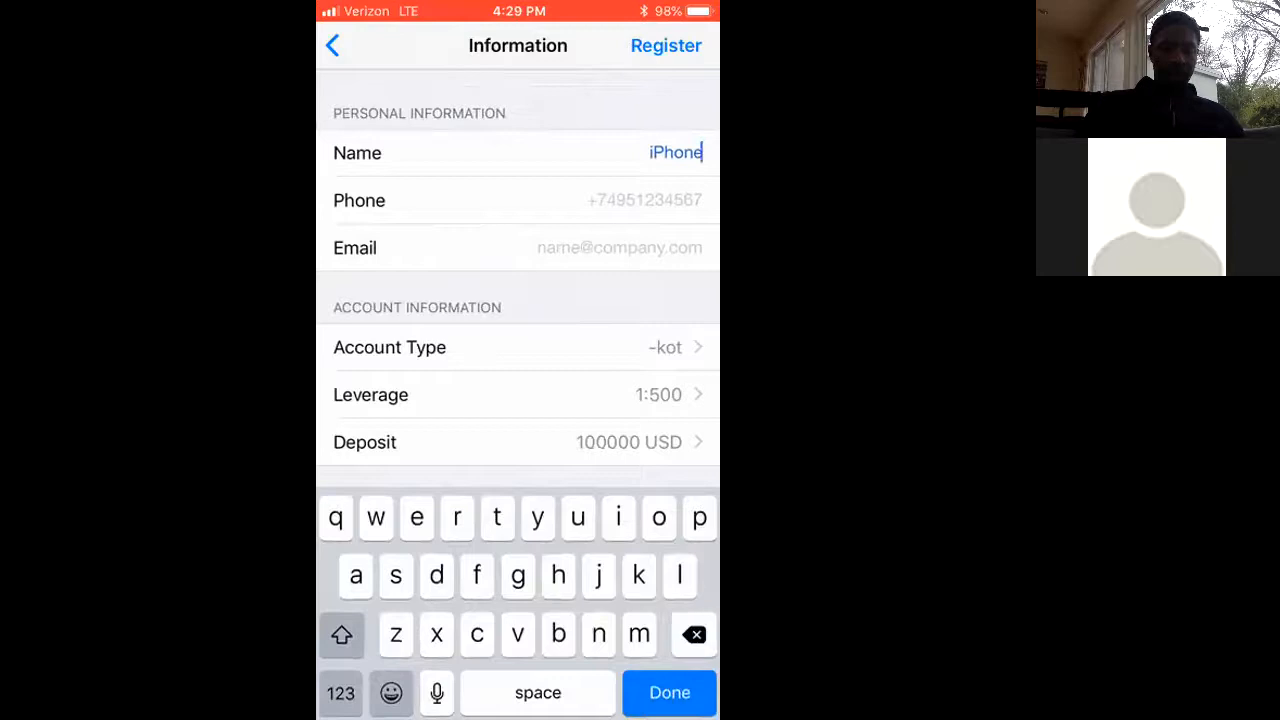
{"action": "left_click", "coordinate": [692, 634]}
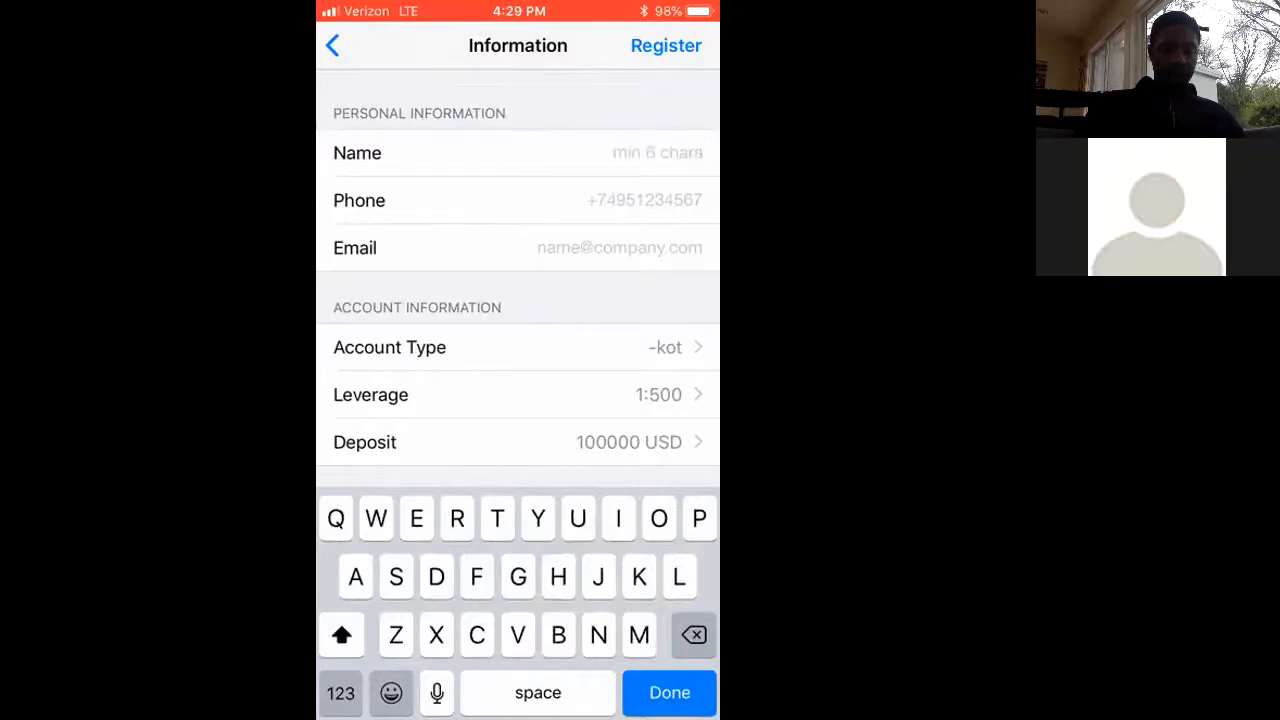
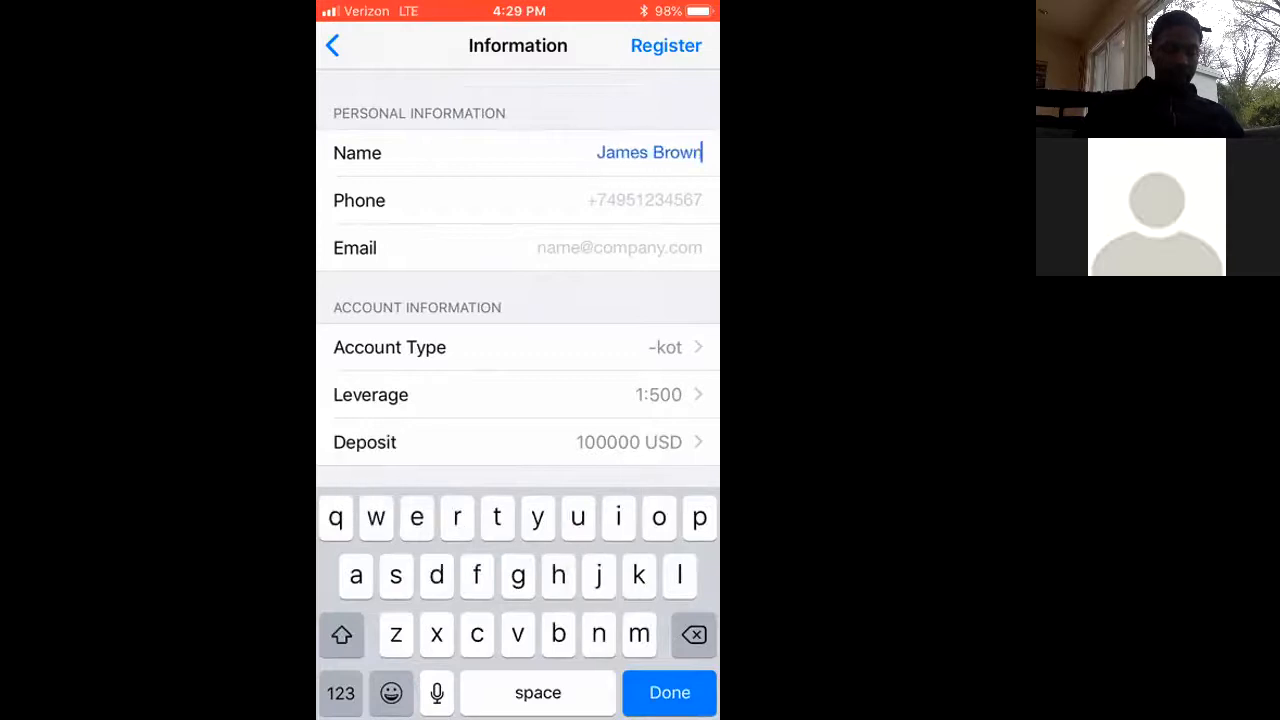
{"action": "left_click", "coordinate": [500, 200]}
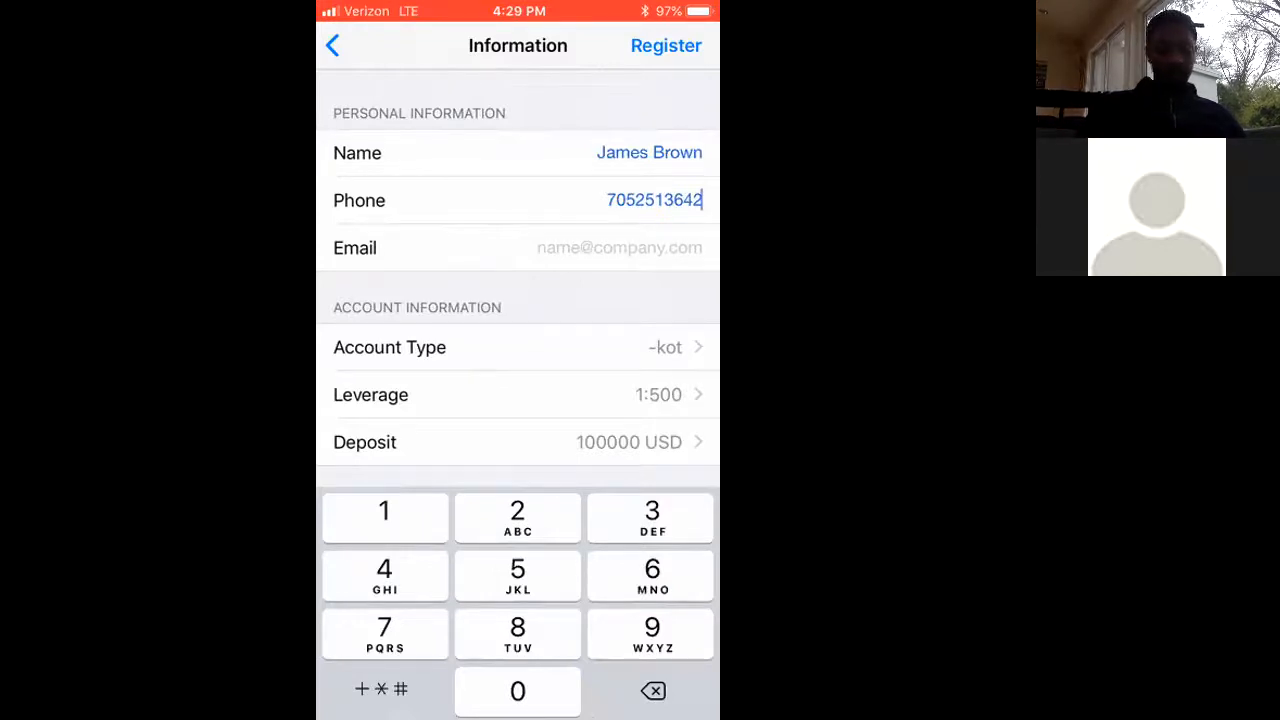
{"action": "left_click", "coordinate": [618, 248]}
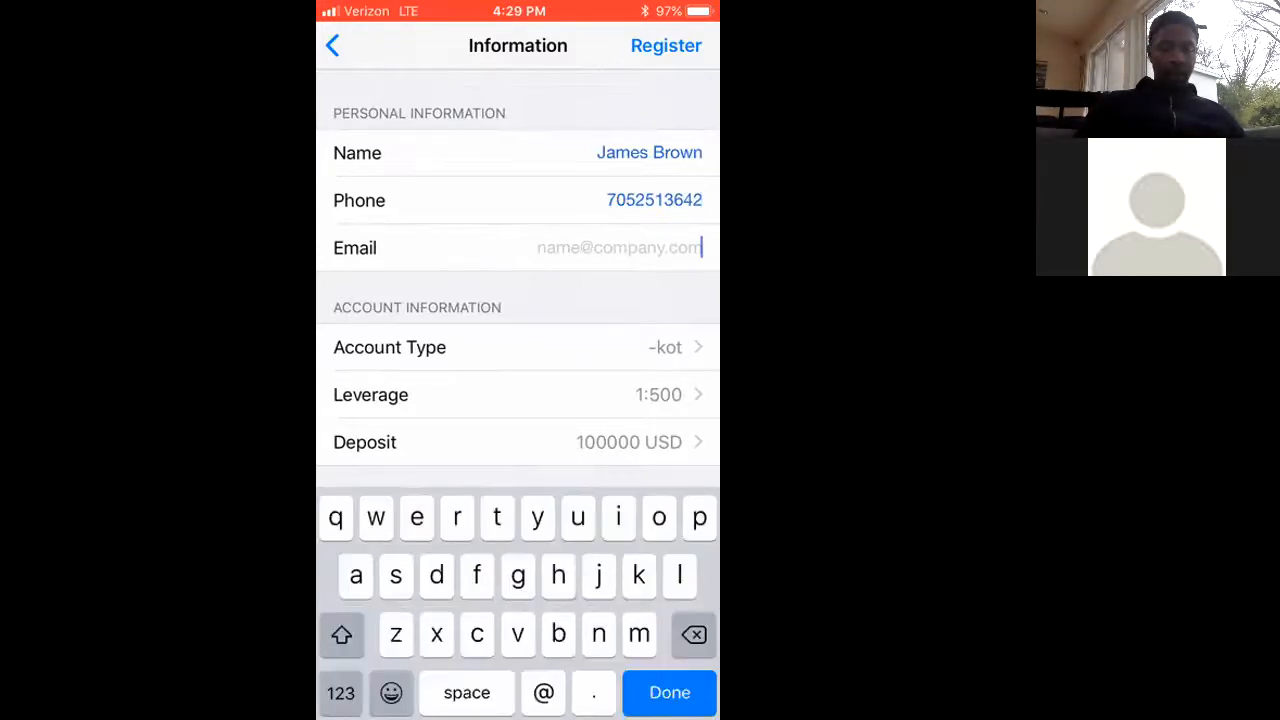
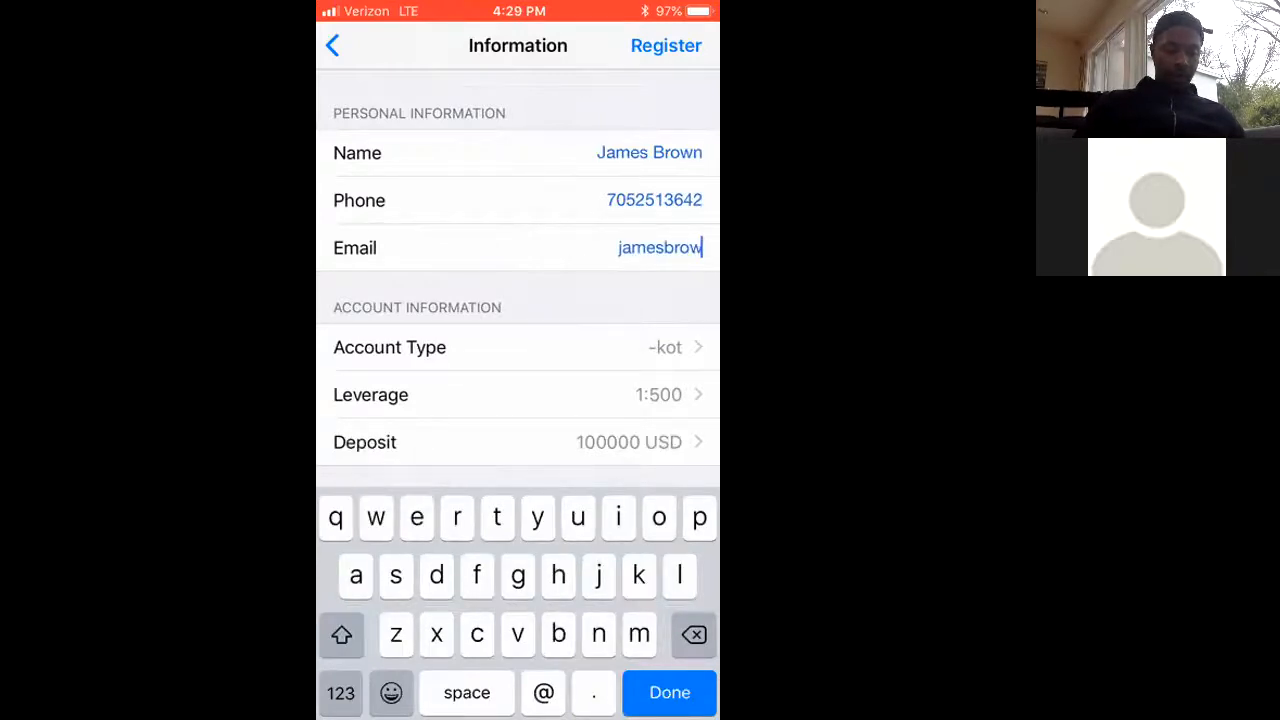
{"action": "left_click", "coordinate": [544, 692]}
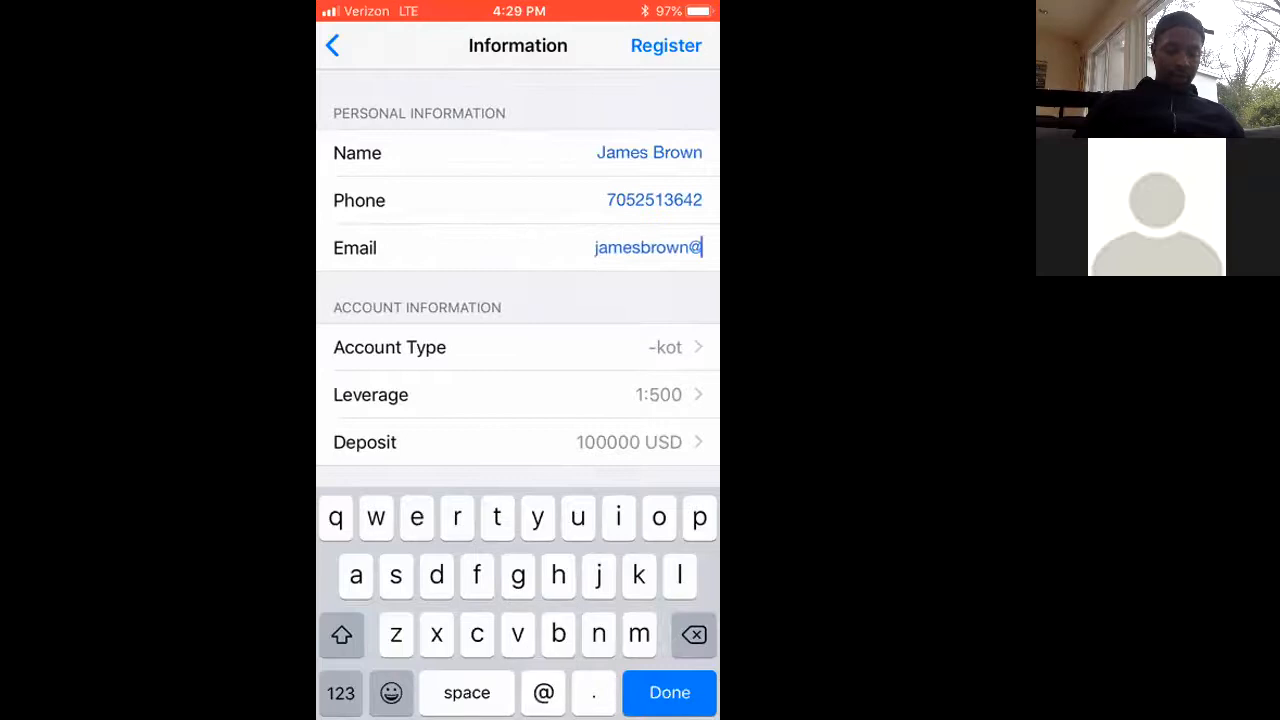
{"action": "type", "text": "gmail"}
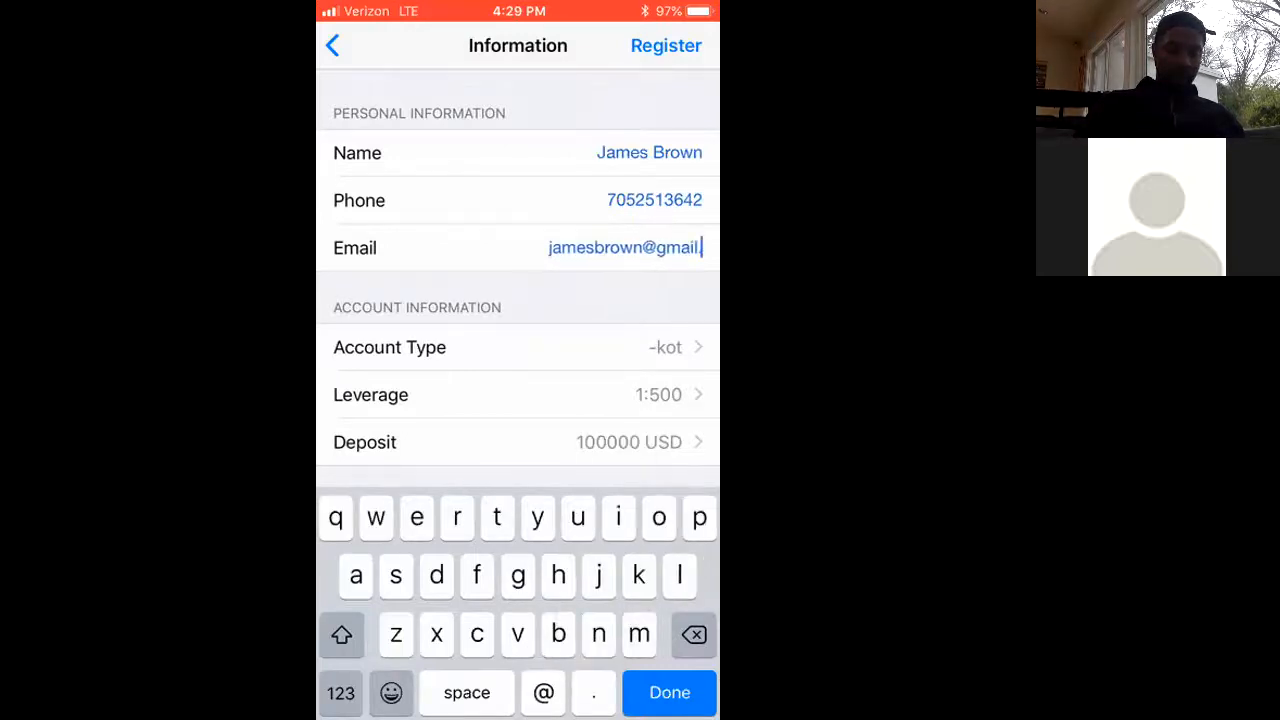
{"action": "type", "text": ".com"}
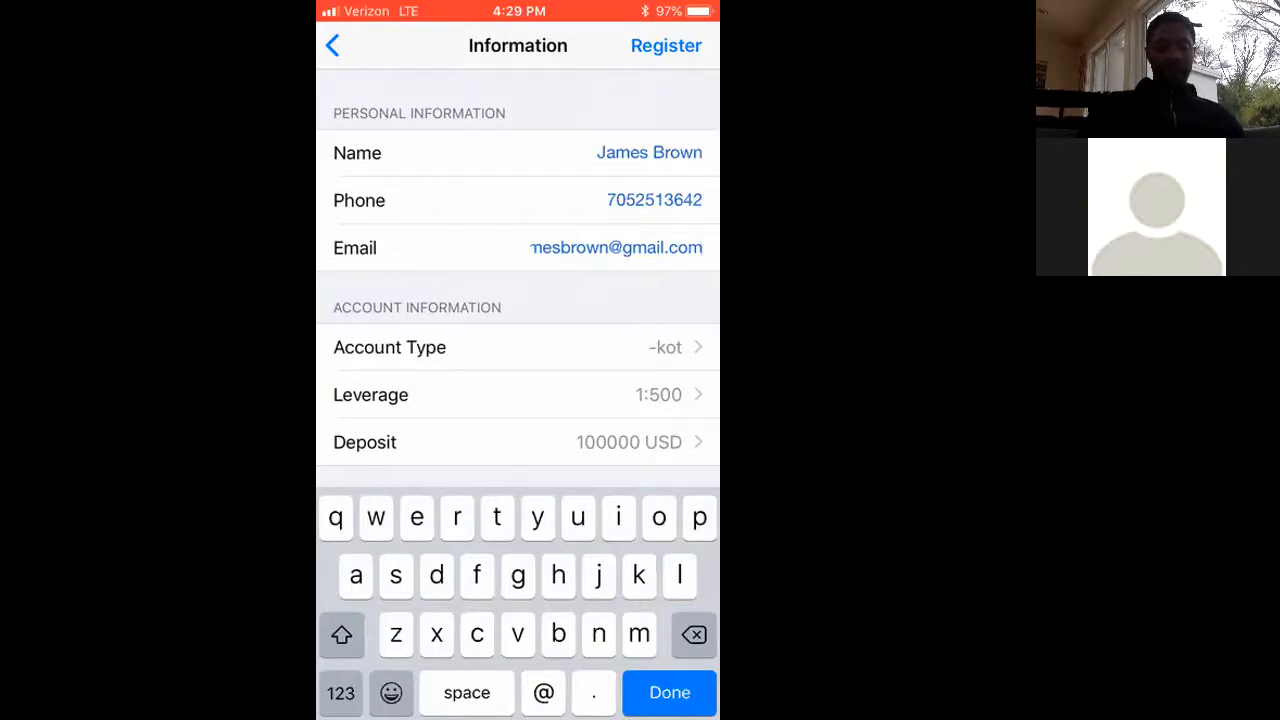
{"action": "left_click", "coordinate": [664, 44]}
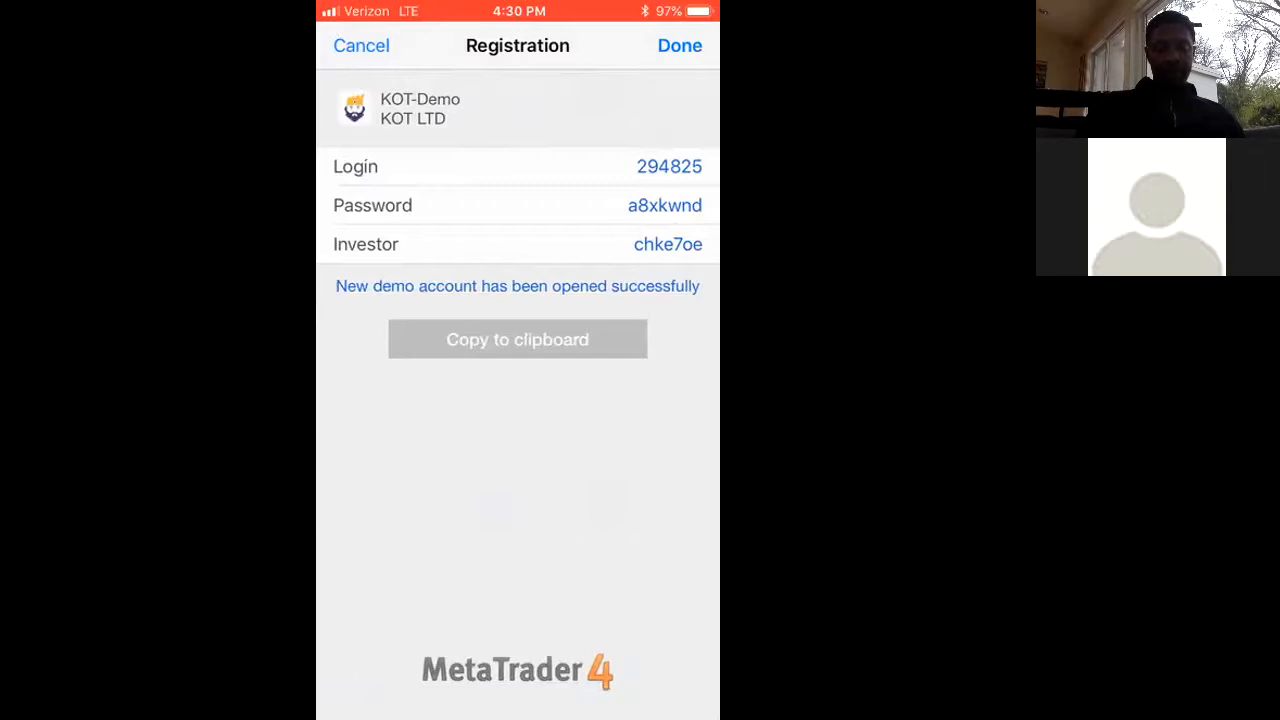
Step: Finish registration, return to Quotes and start adding symbols from the Forex Pro Major group
{"action": "left_click", "coordinate": [680, 44]}
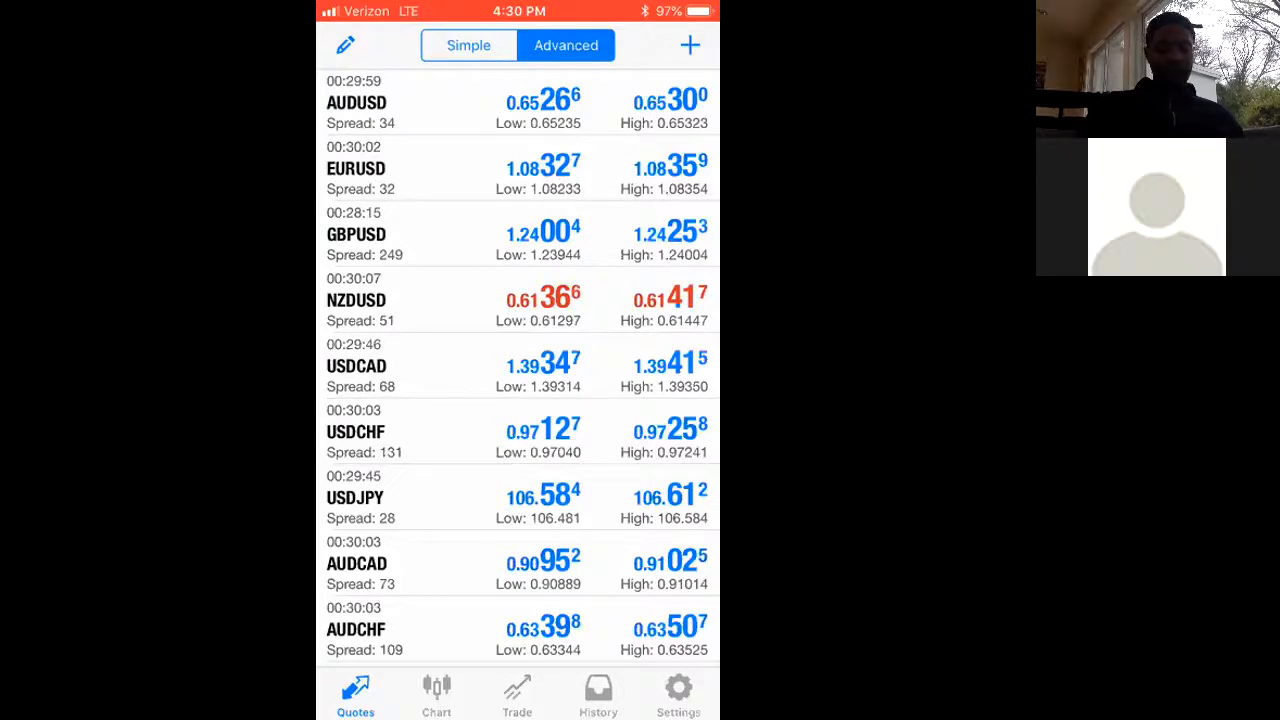
{"action": "left_click", "coordinate": [688, 44]}
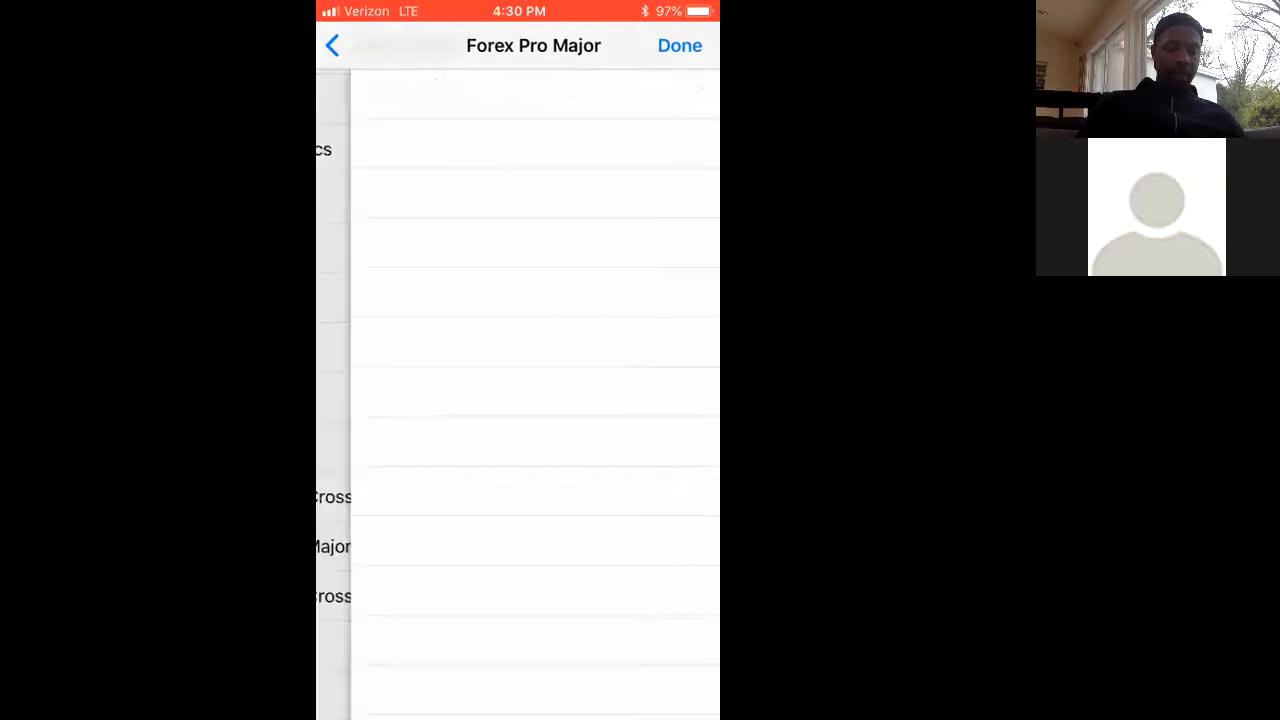
Step: Browse the Forex Pro Cross group down to the NZD cross pairs
{"action": "left_click", "coordinate": [332, 44]}
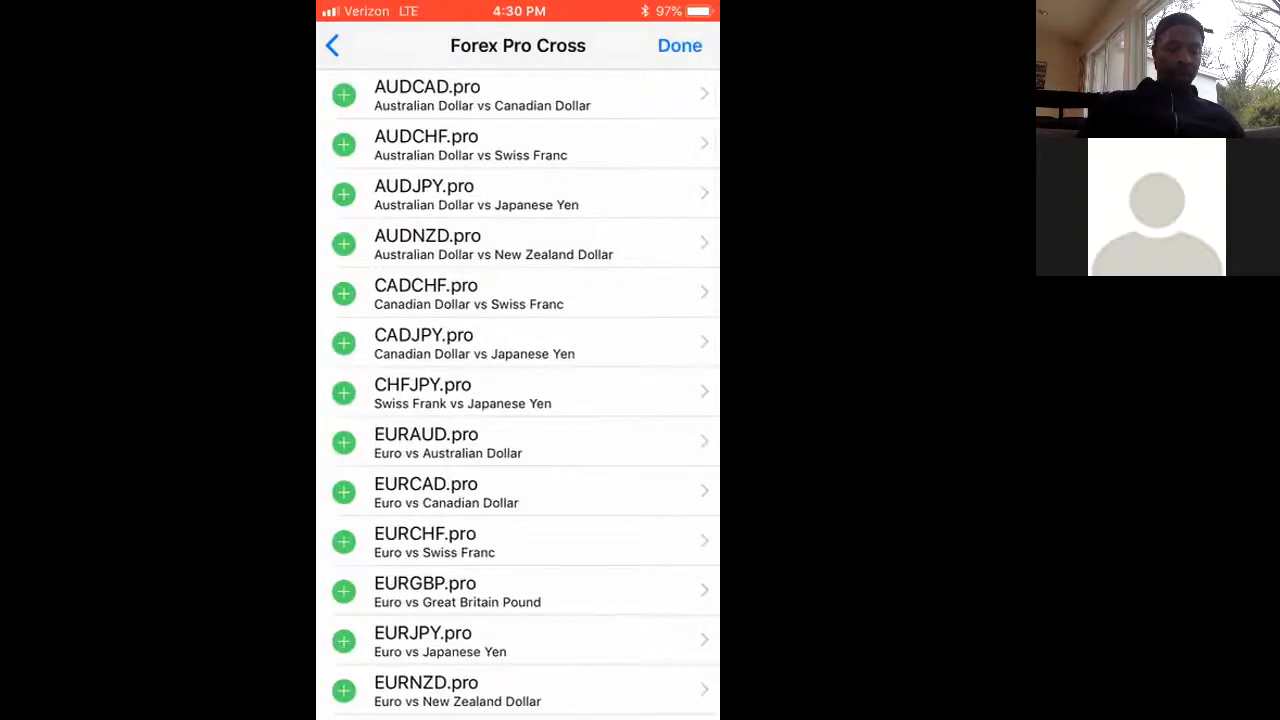
{"action": "scroll", "scroll_direction": "down", "scroll_amount": 3}
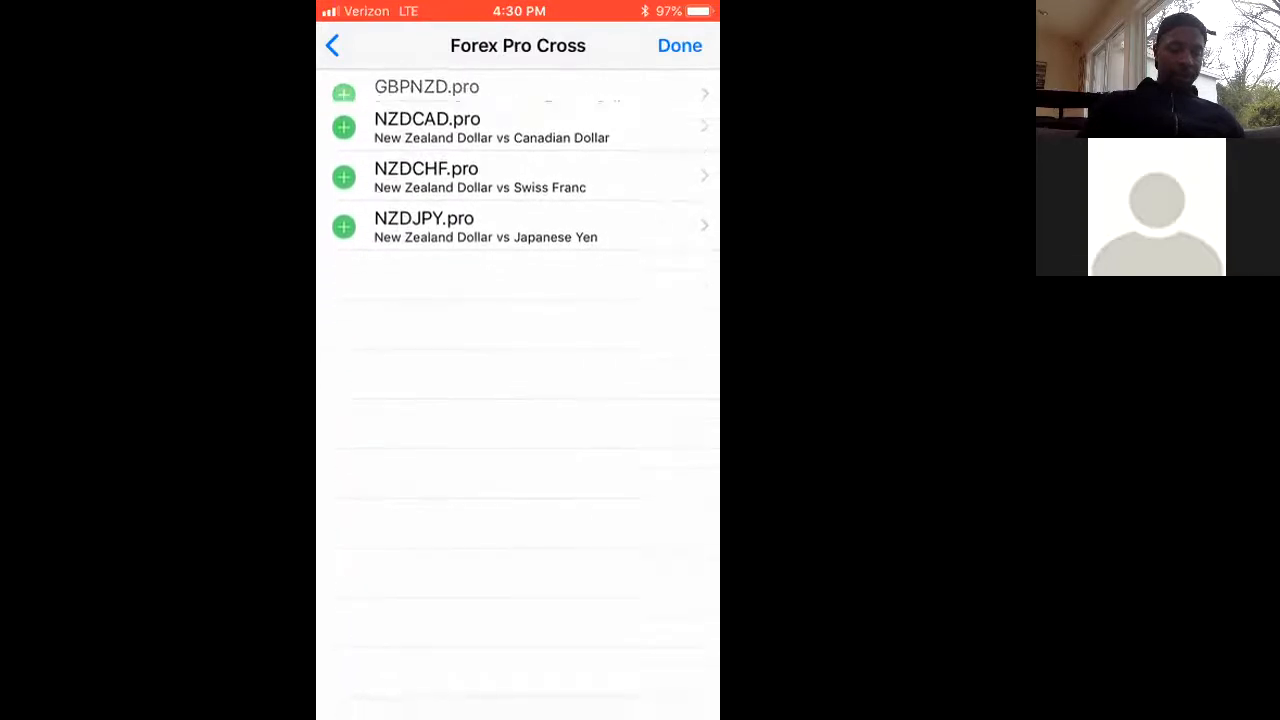
Step: Add the gold symbol XAUUSD.pro from the Metals group to Quotes
{"action": "left_click", "coordinate": [332, 44]}
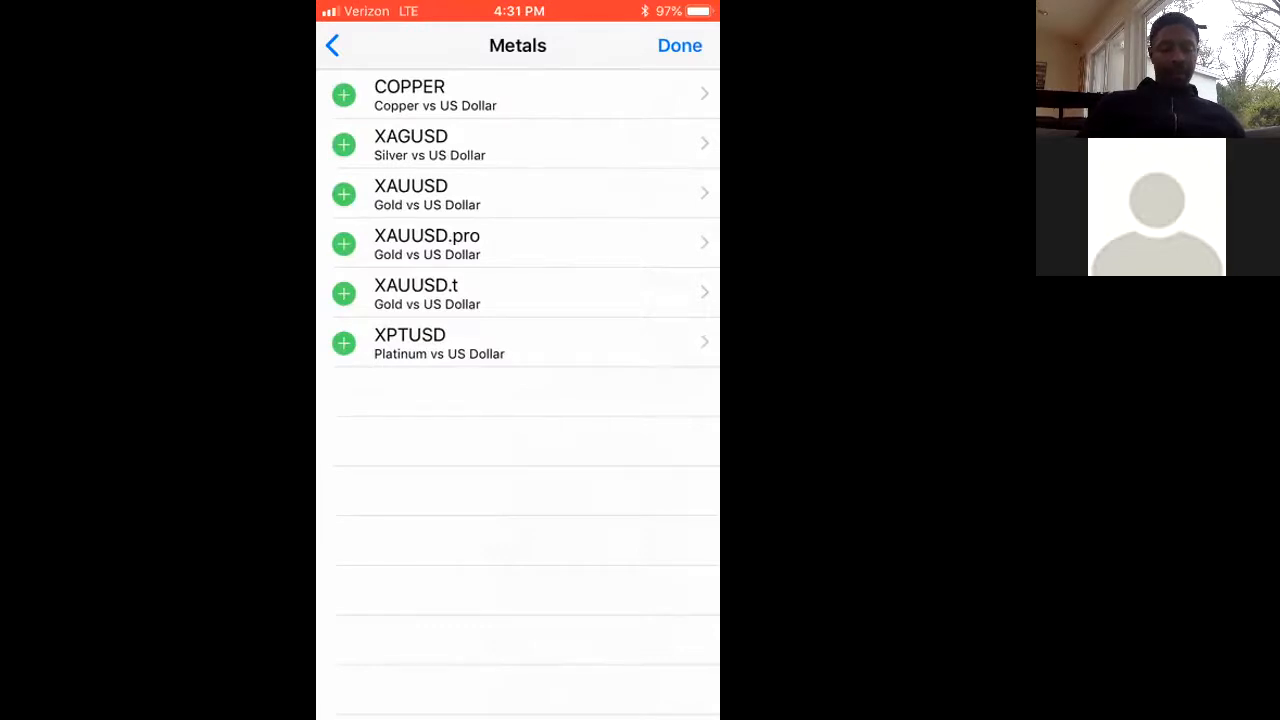
{"action": "left_click", "coordinate": [344, 244]}
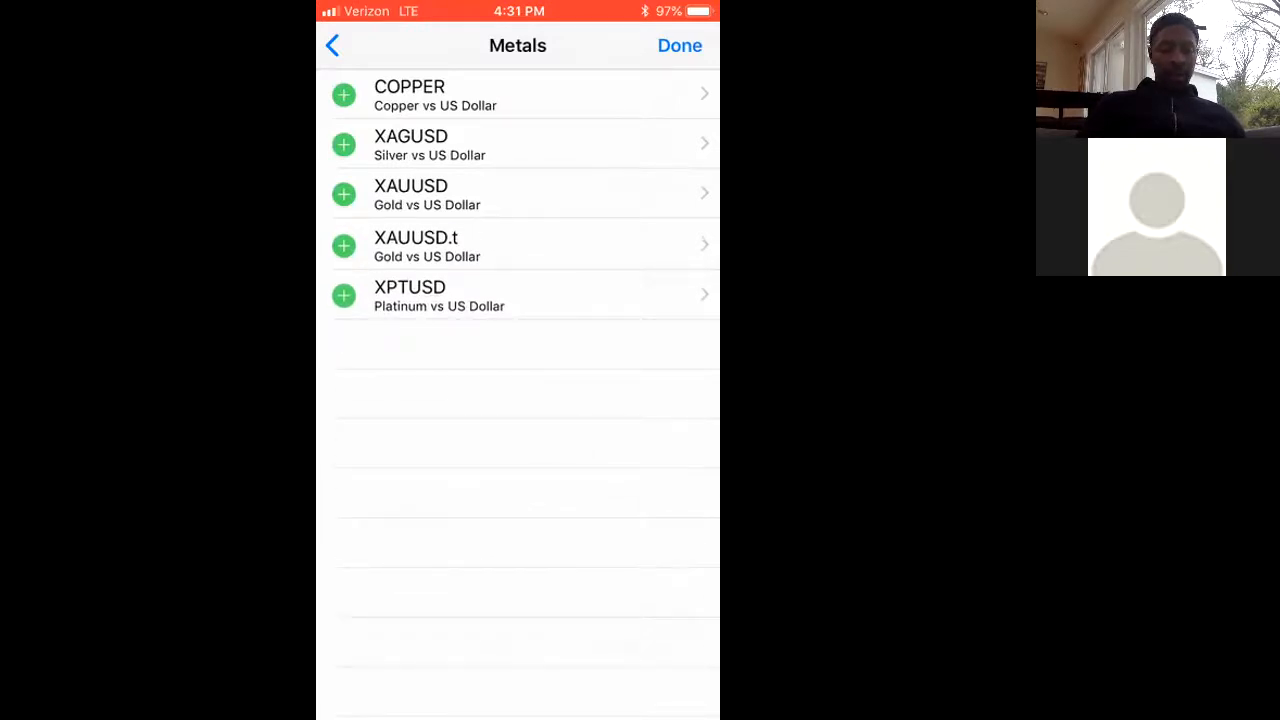